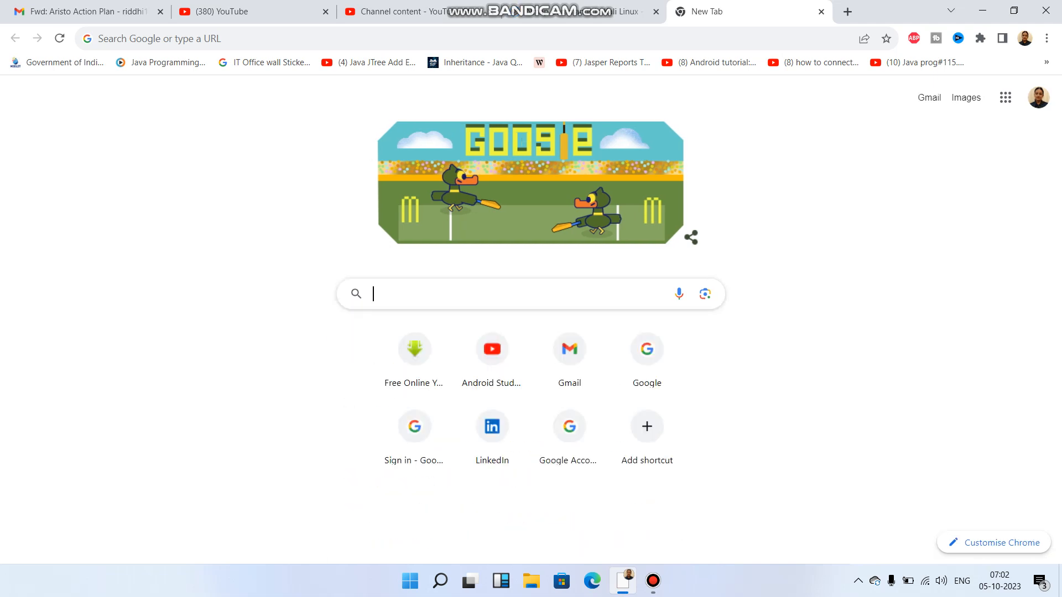
Launch Notepad from Windows Search's Top apps to get a blank untitled document
left_click(439, 581)
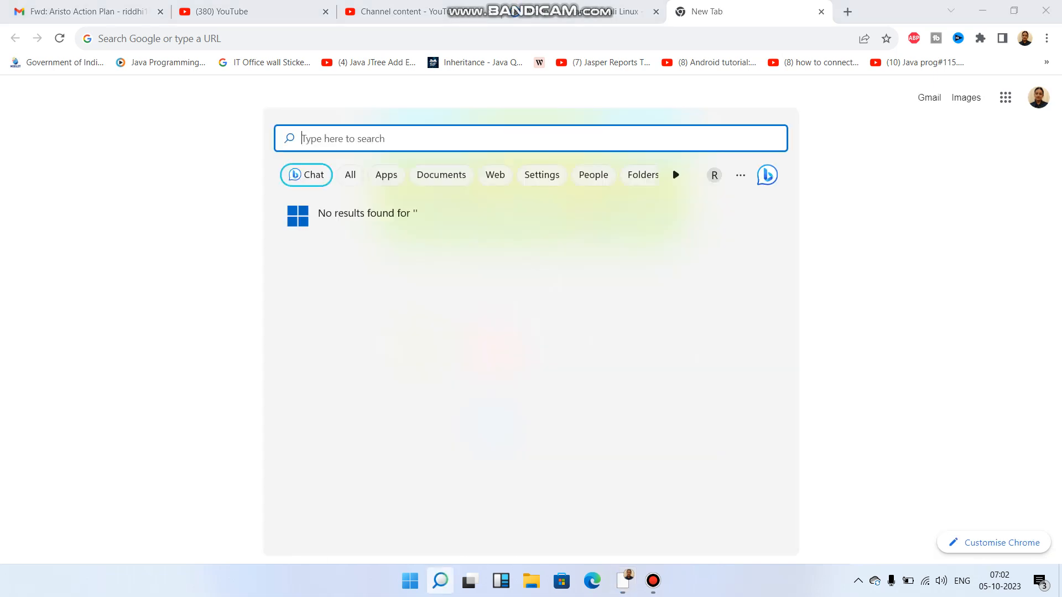
left_click(349, 175)
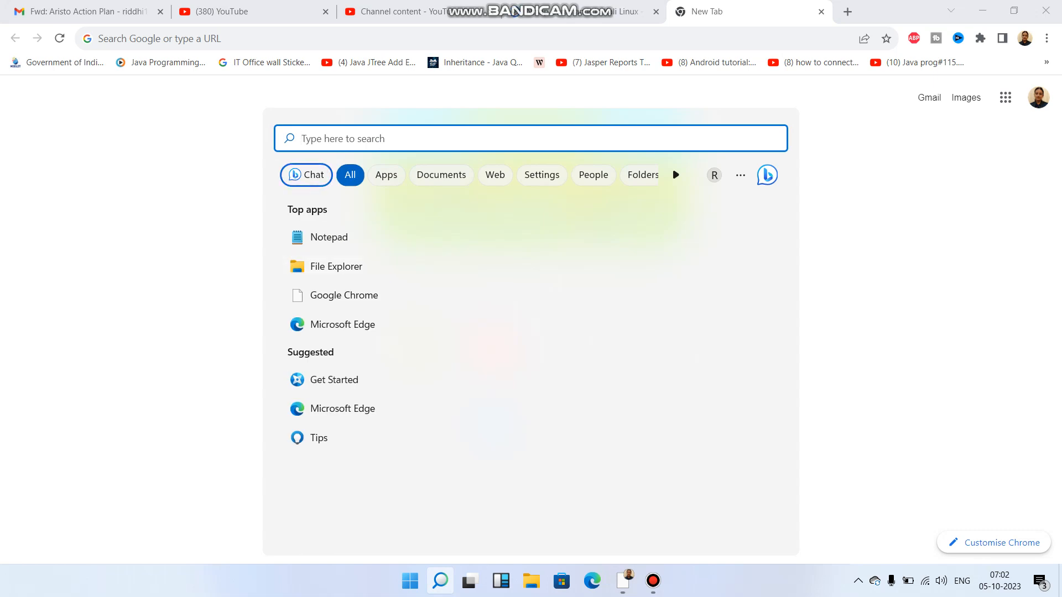
left_click(531, 139)
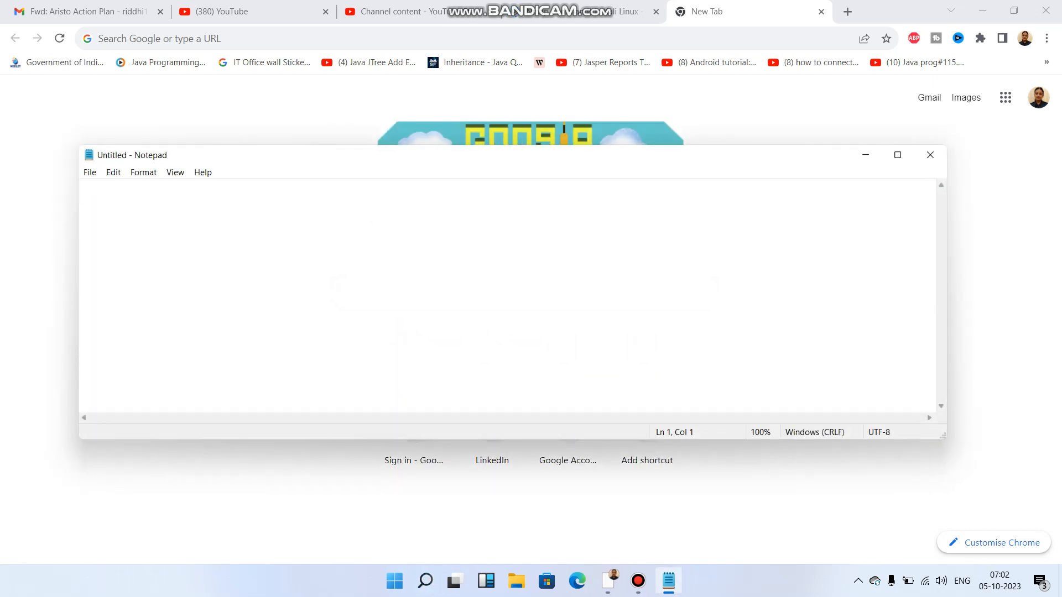
Type '1. owaspt top 10 rules' and '2. SANS top 25 programming error' in Notepad
type("1.")
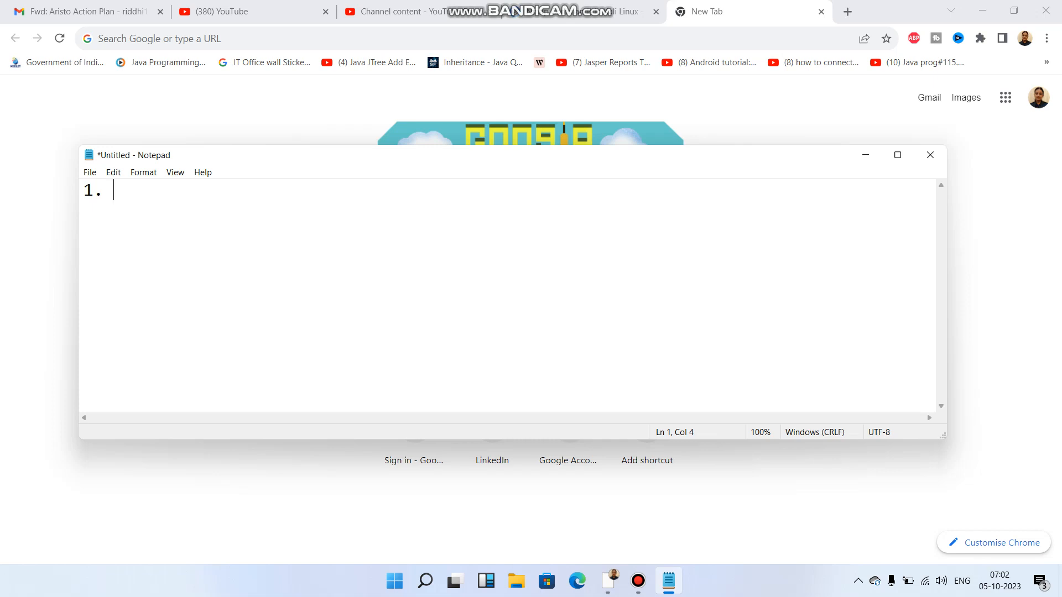
type("ow")
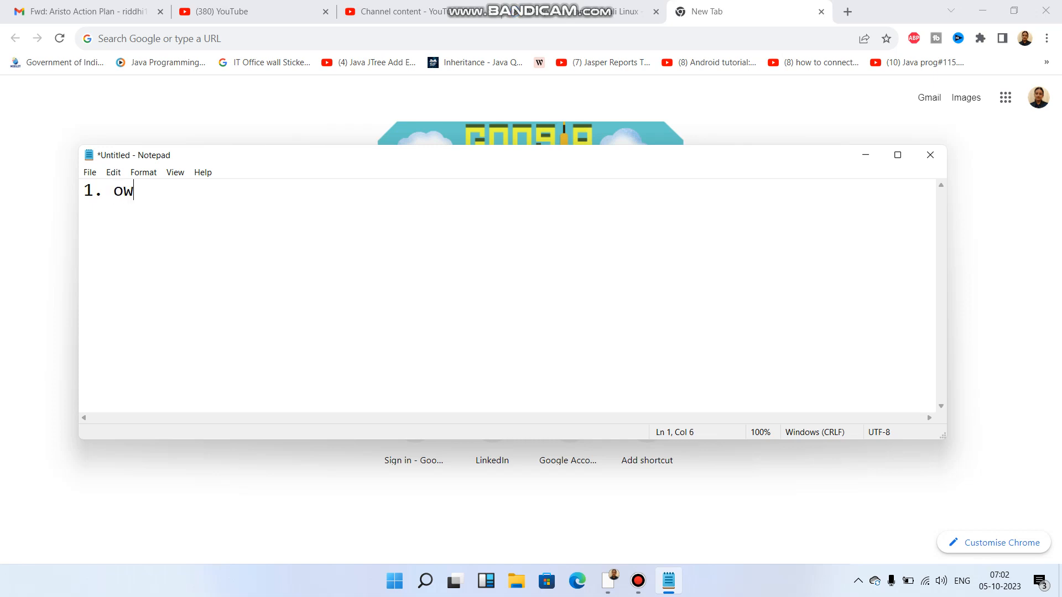
type("aspt top 10 ru")
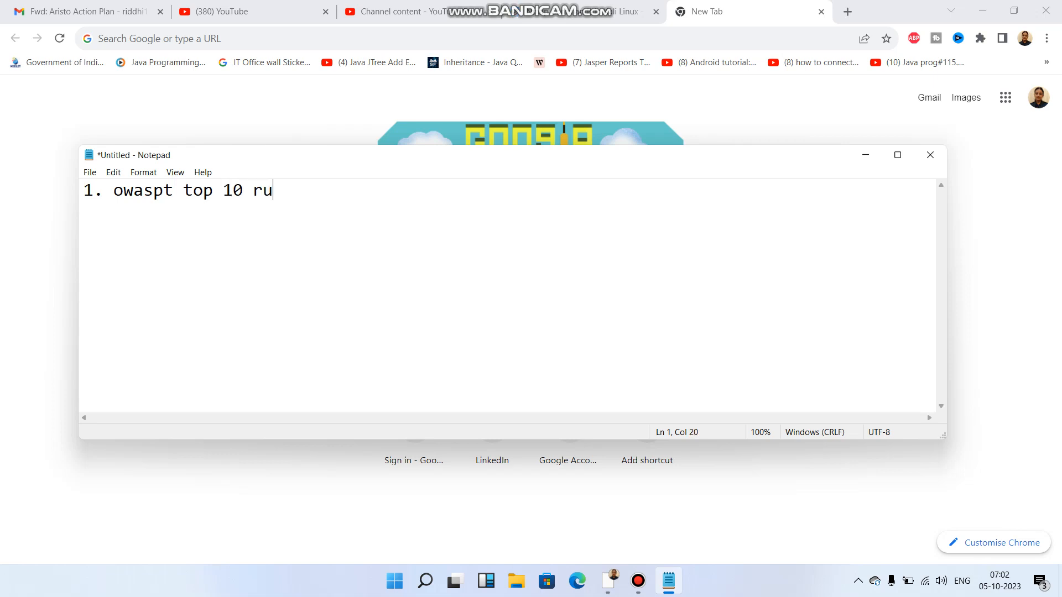
type("les")
type("2.")
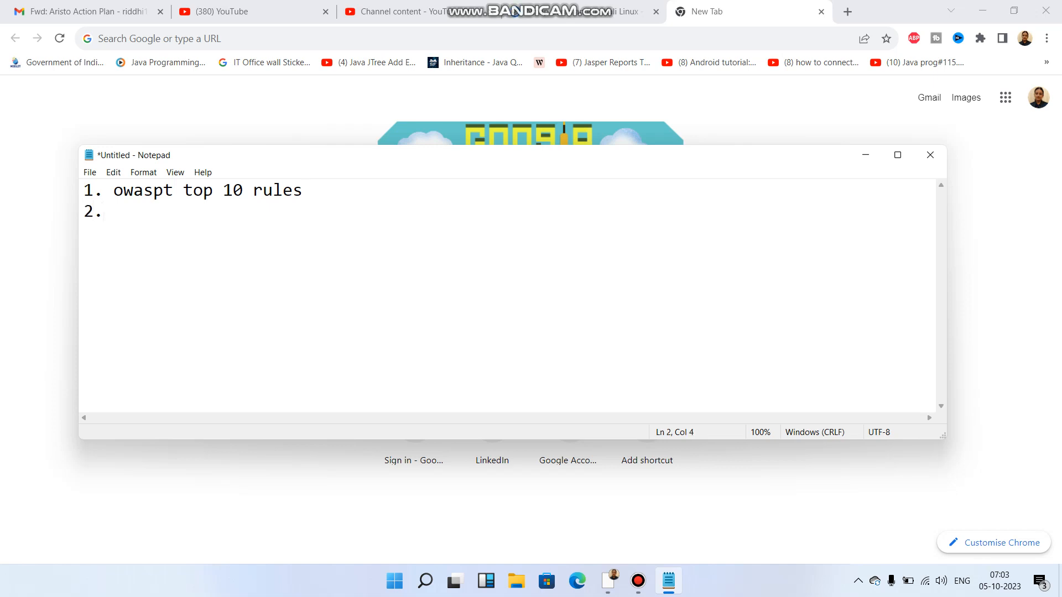
type("SANS")
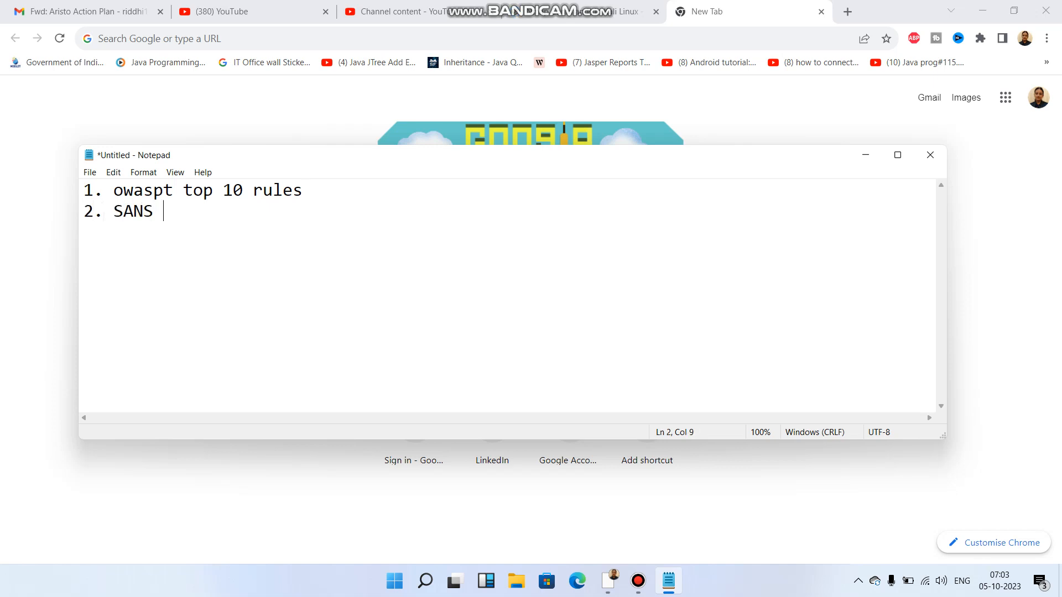
type("top 25")
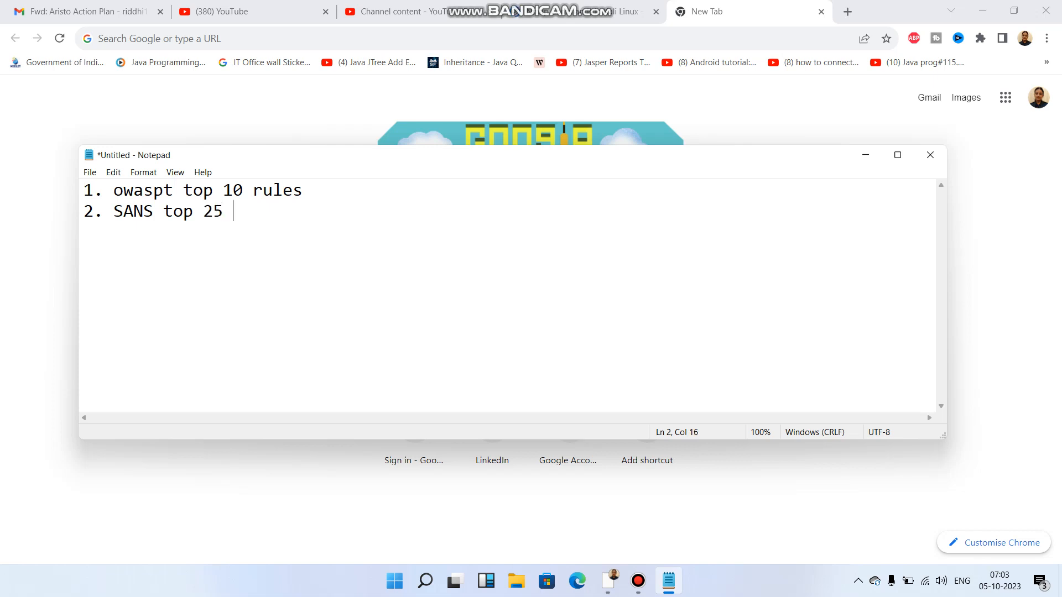
type("progr")
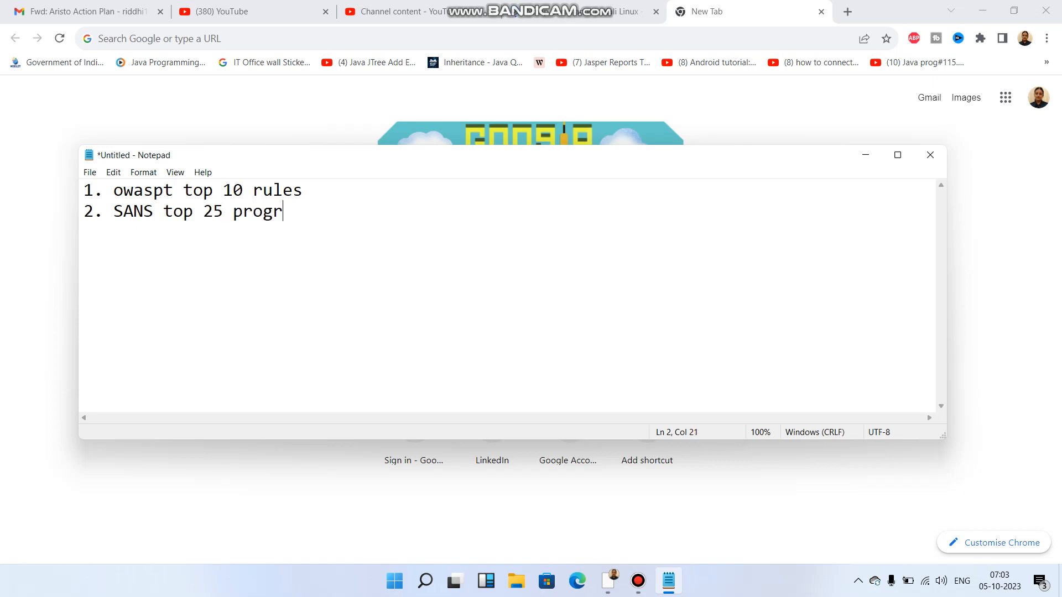
type("amming e")
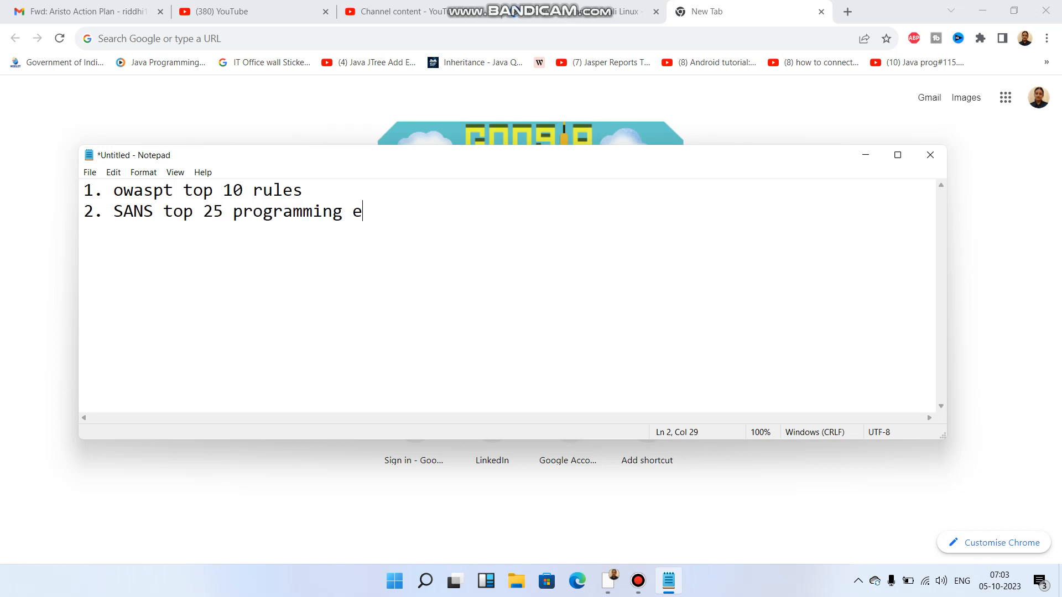
type("rror")
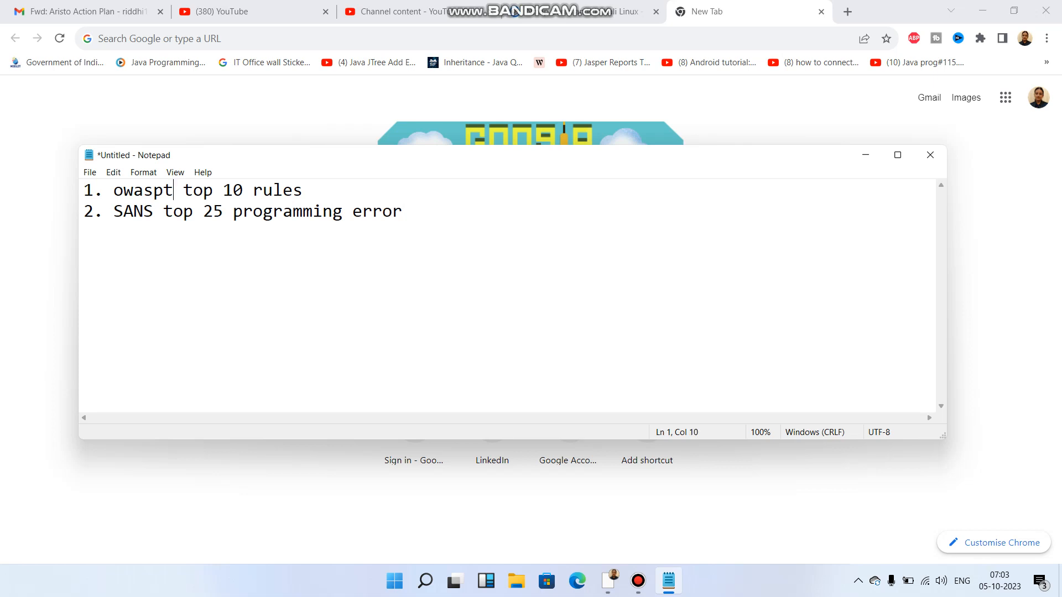
key("backspace")
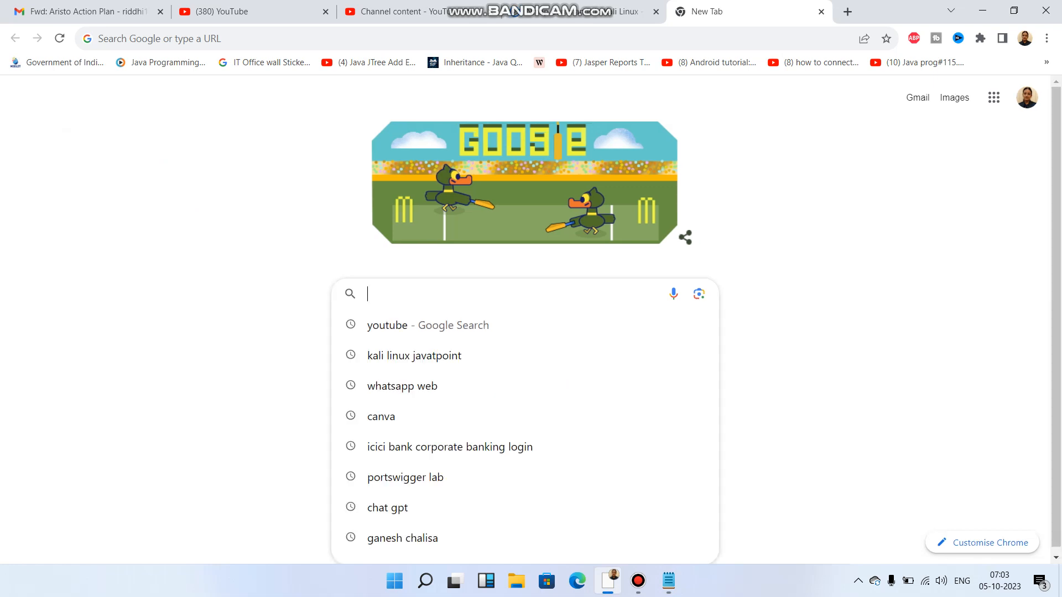
Google 'SANS top 25 programming errors' and open the SANS CWE Top 25 result
type("SANS")
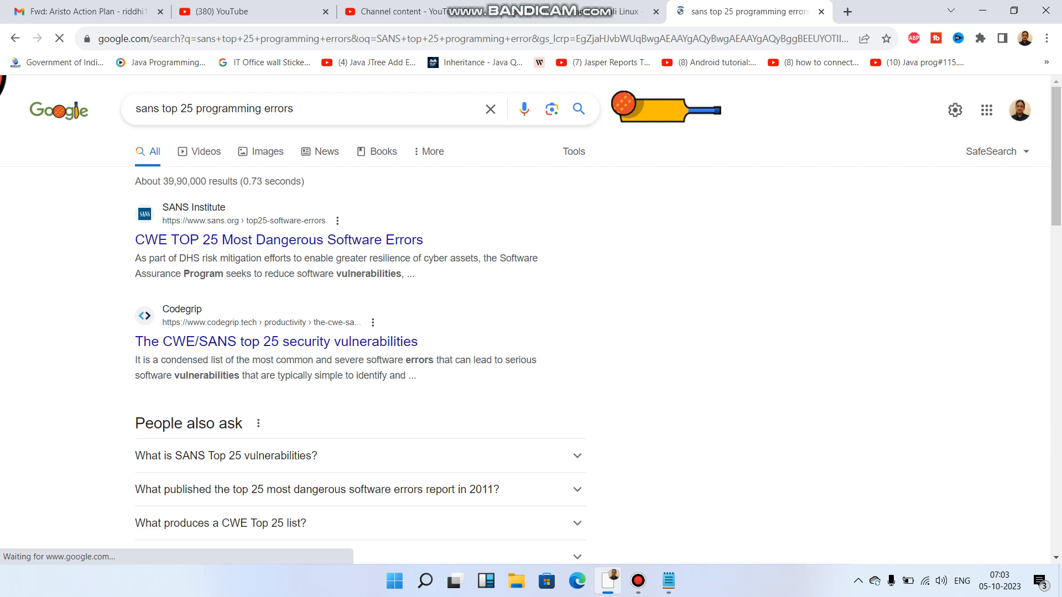
left_click(278, 240)
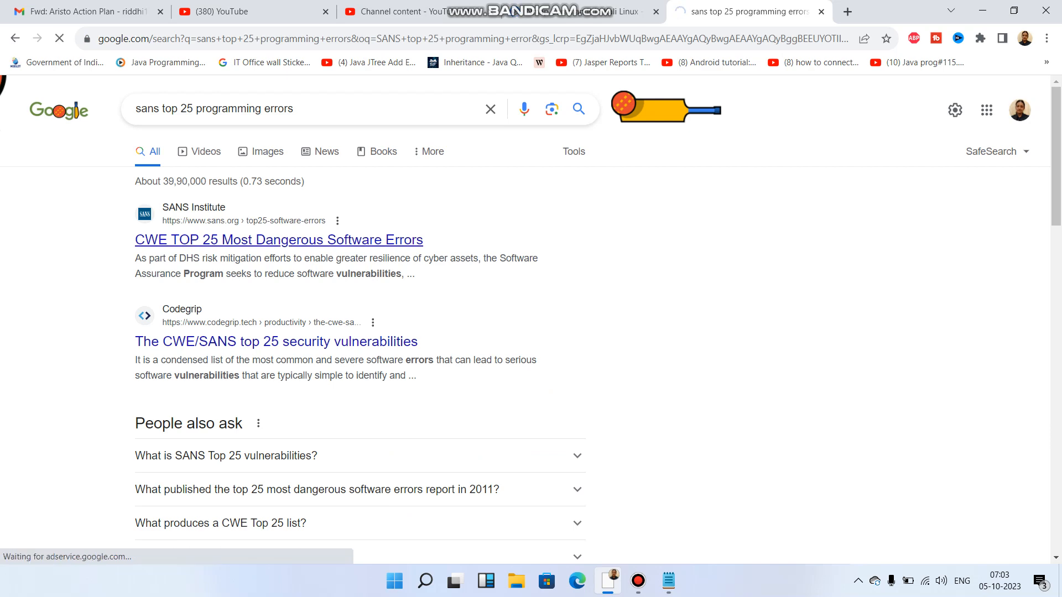
left_click(278, 240)
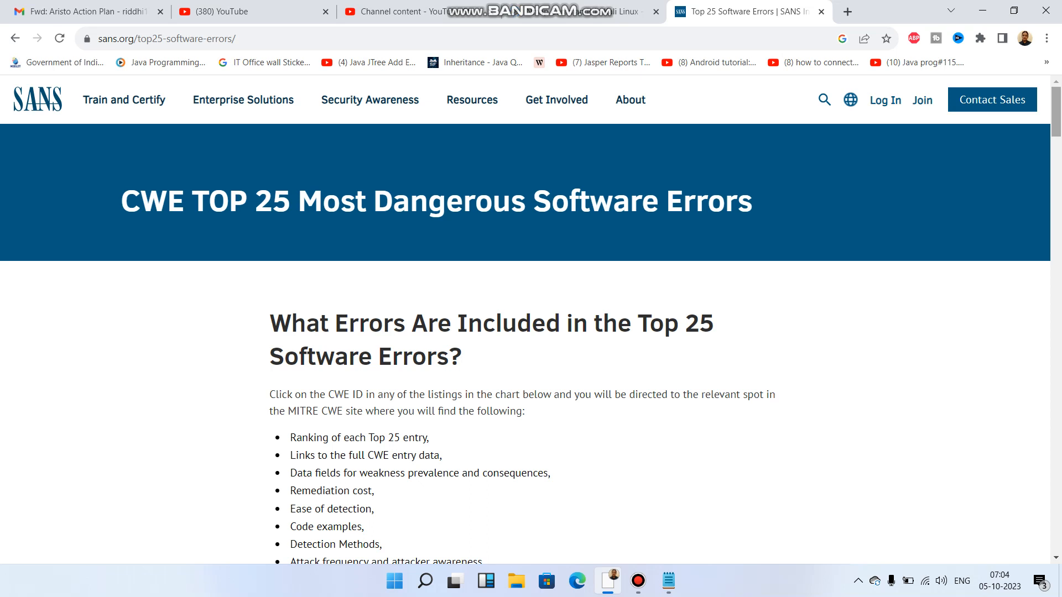
Scroll to the ranked CWE Top 25 table, then start a new blank tab
scroll("down", 3)
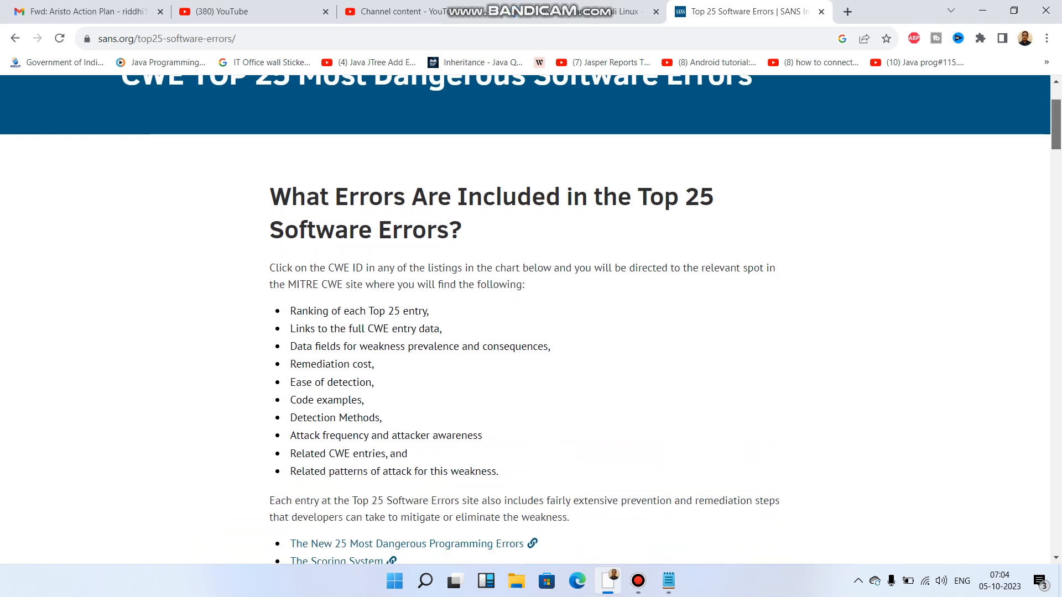
scroll("down", 3)
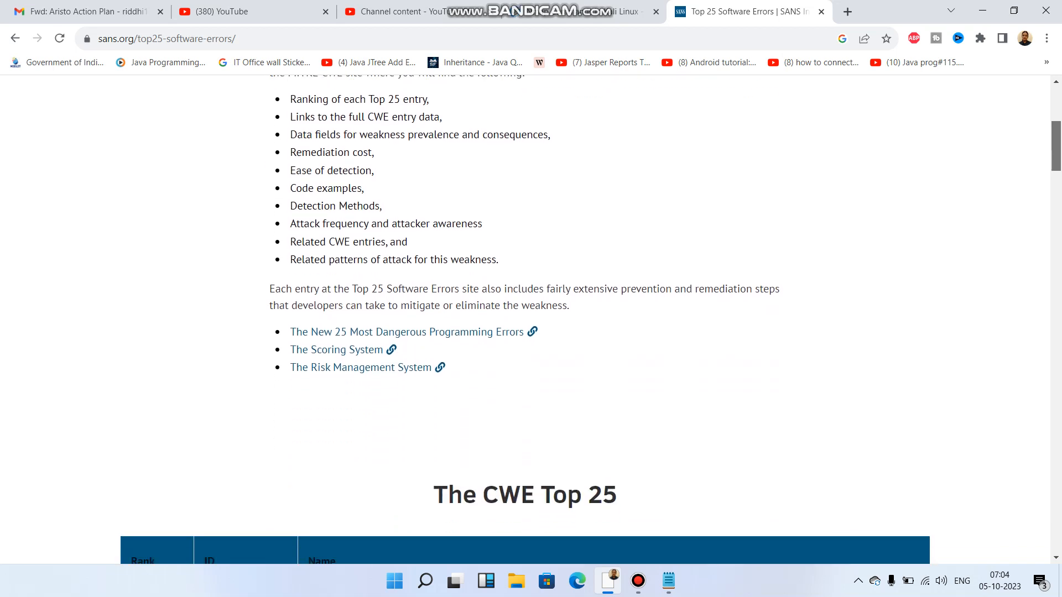
scroll("down", 3)
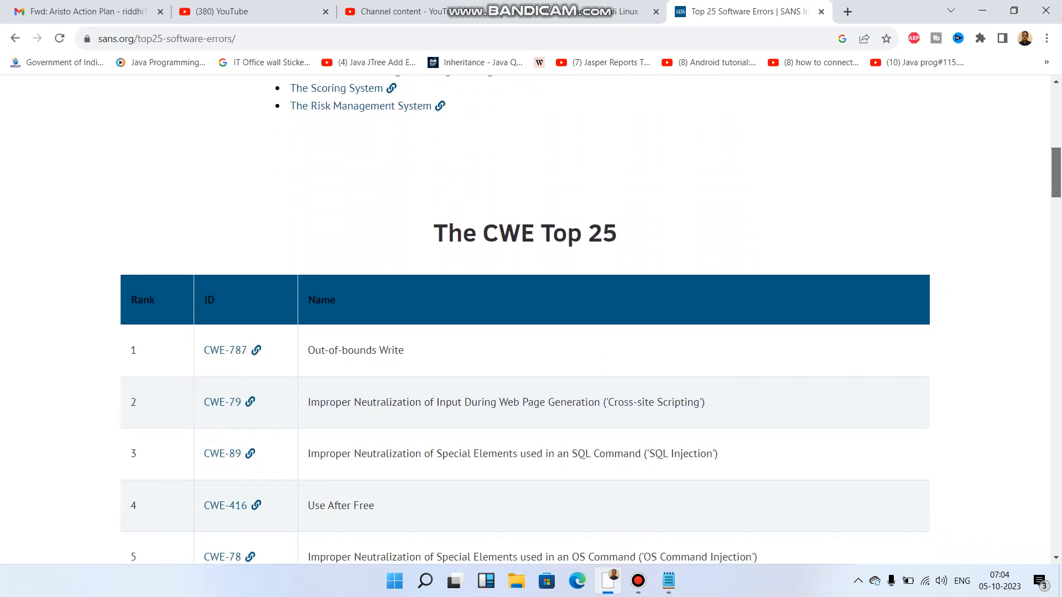
scroll("down", 3)
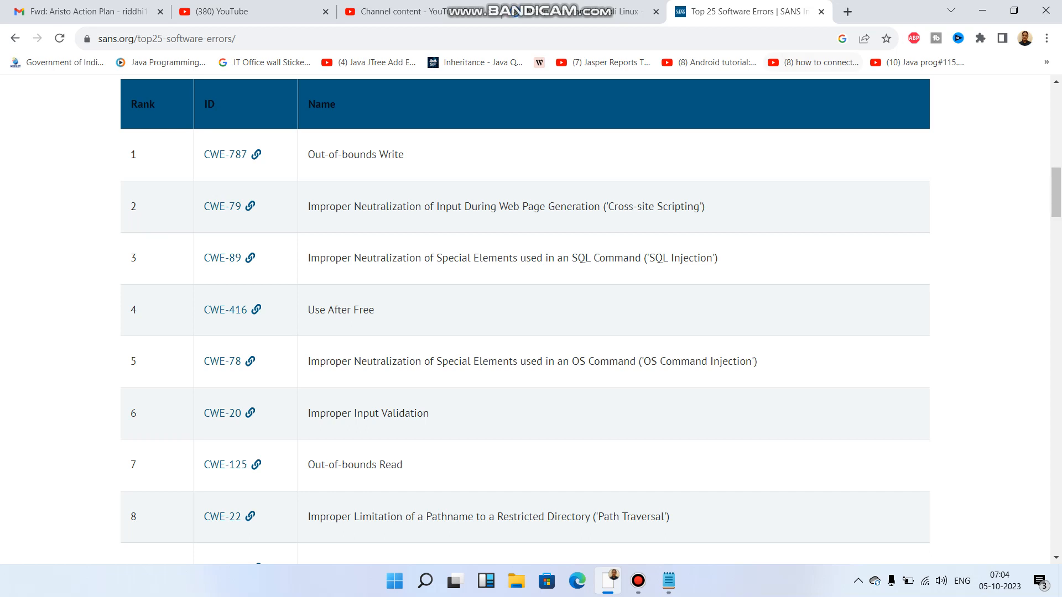
left_click(847, 12)
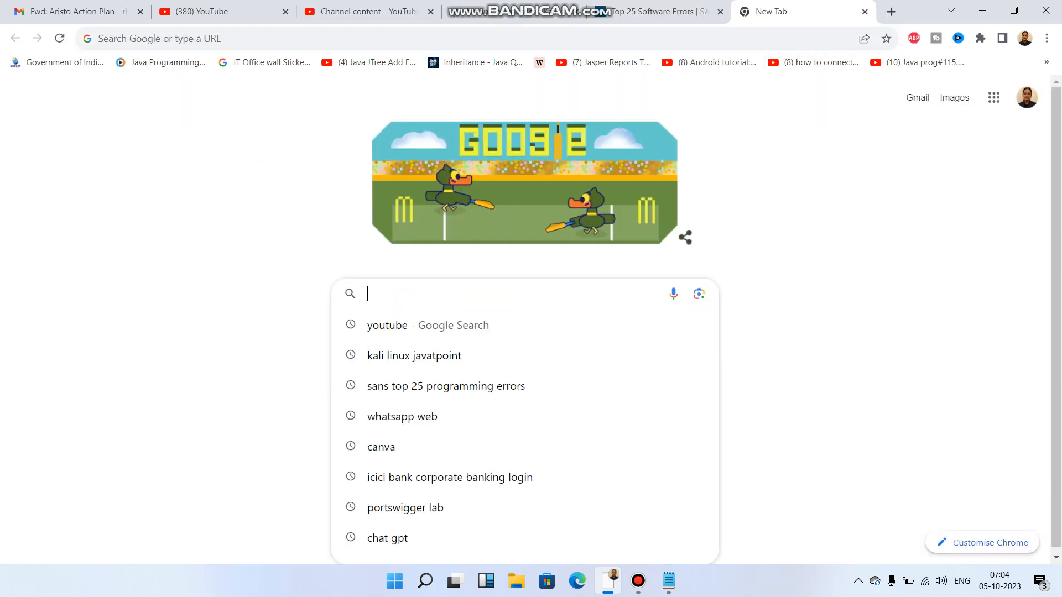
Search 'owasp top 10 2023', refine to web applications, and open the OWASP Top Ten result
type("OWSP to[p")
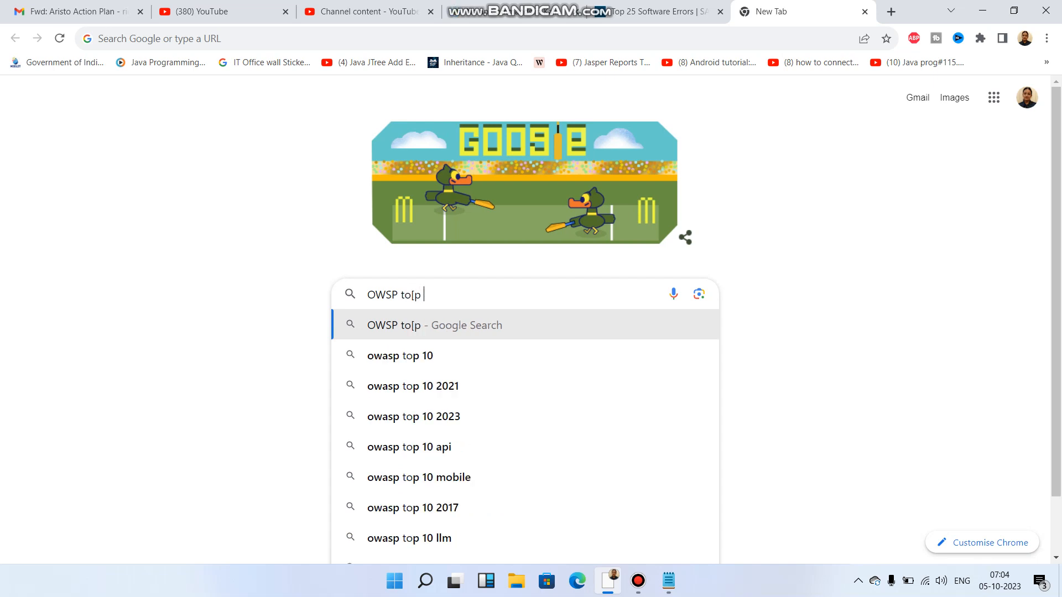
type("10")
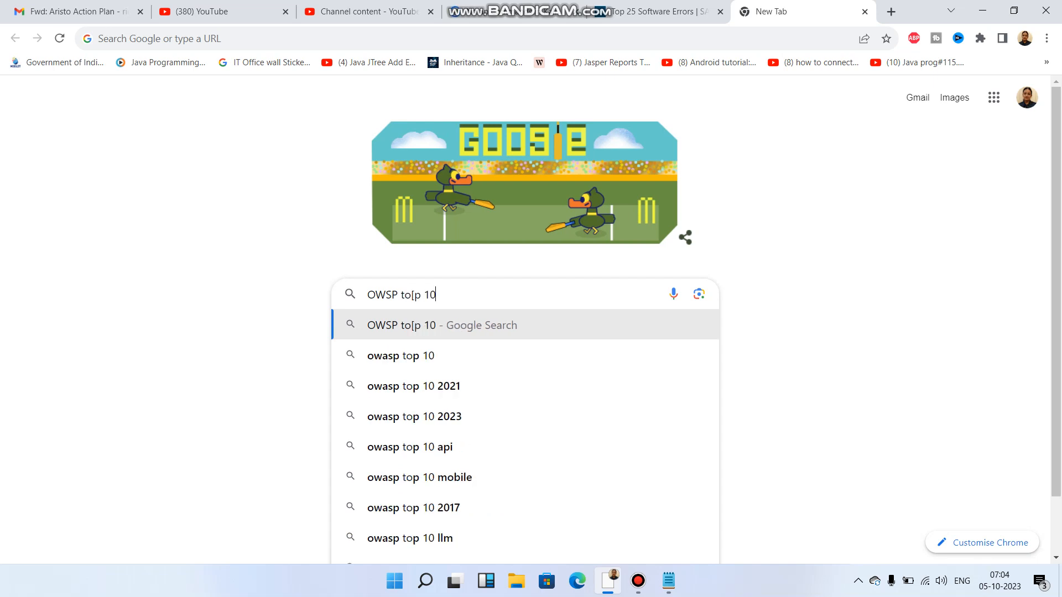
left_click(413, 416)
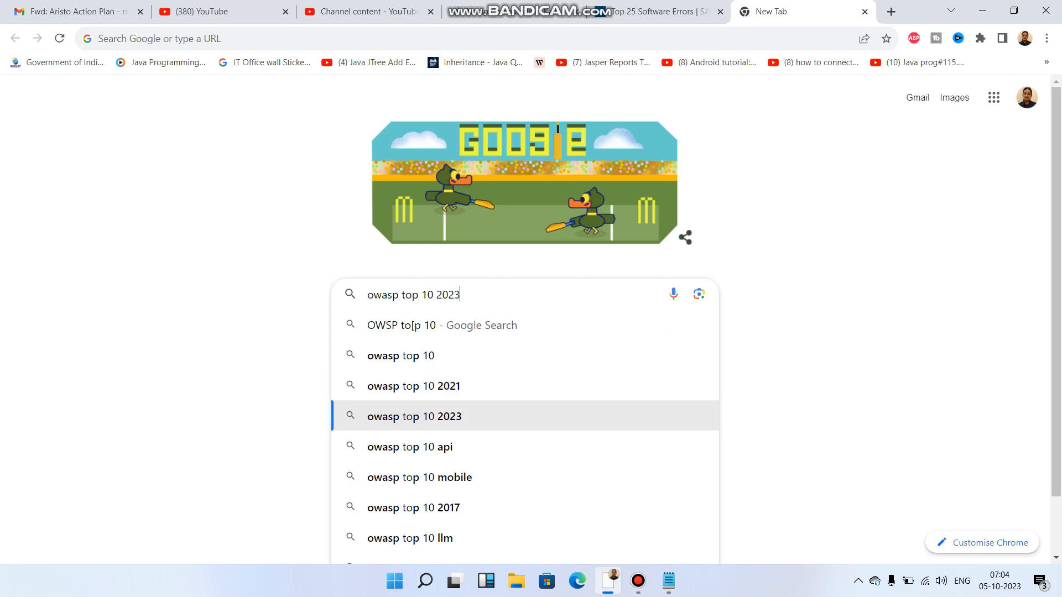
left_click(414, 416)
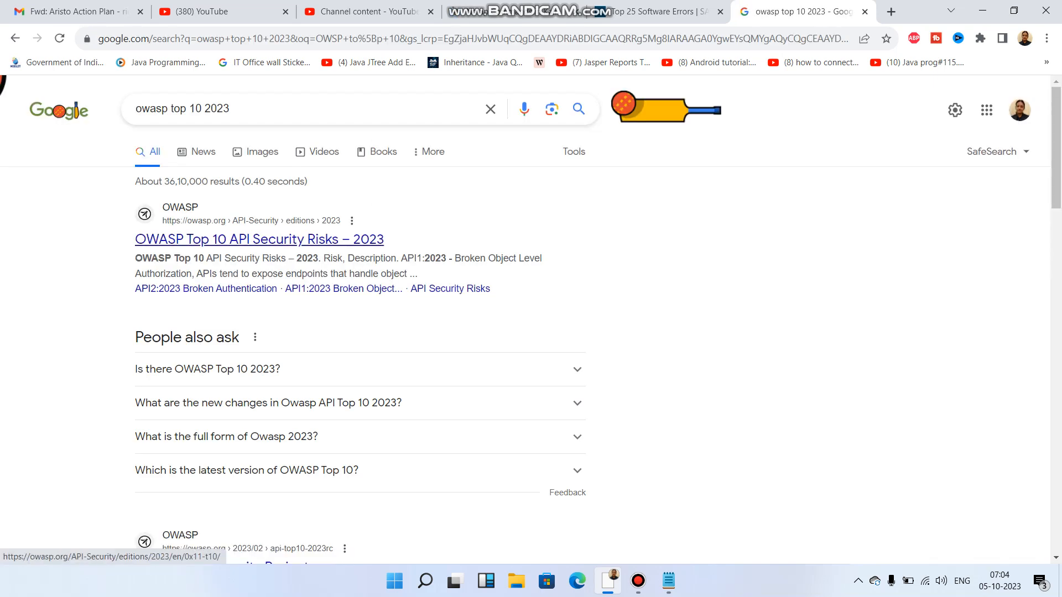
left_click(305, 109)
type("for web applicaton")
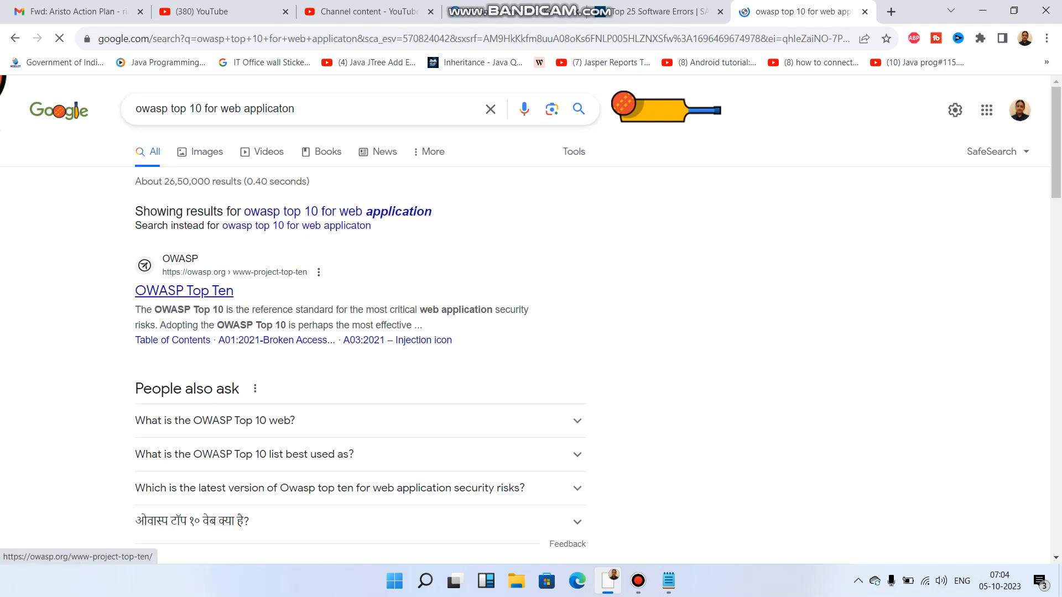
left_click(184, 290)
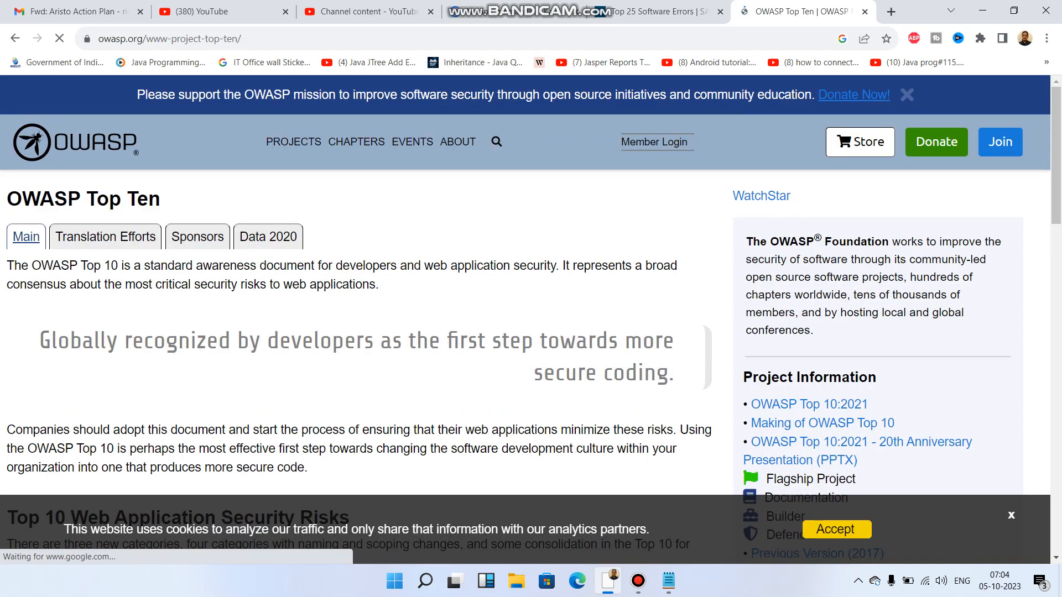
Scroll to the Top 10 Web Application Security Risks chart comparing 2017 and 2021
scroll("down", 3)
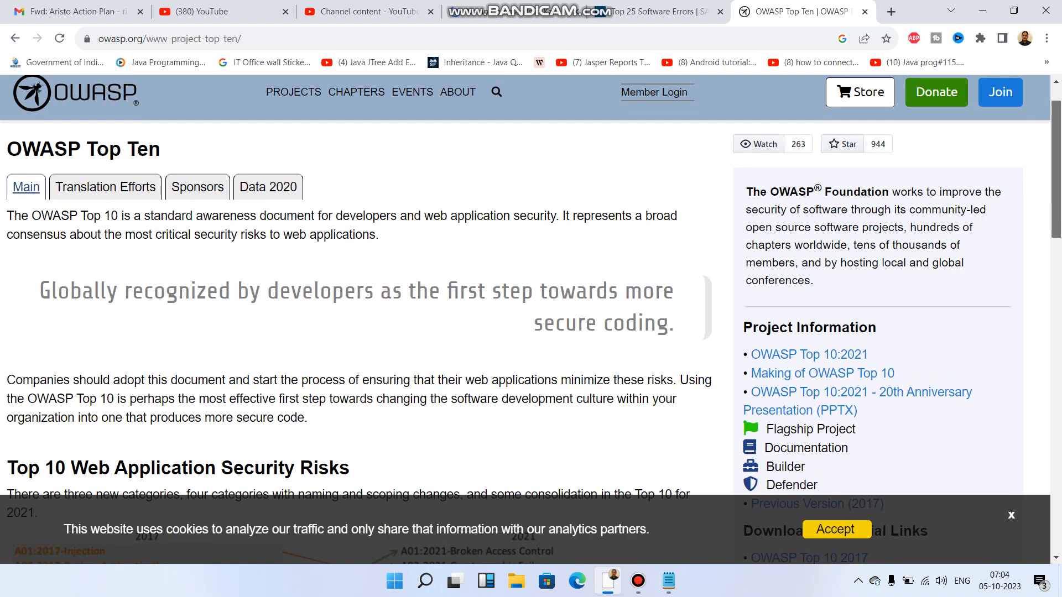
scroll("down", 3)
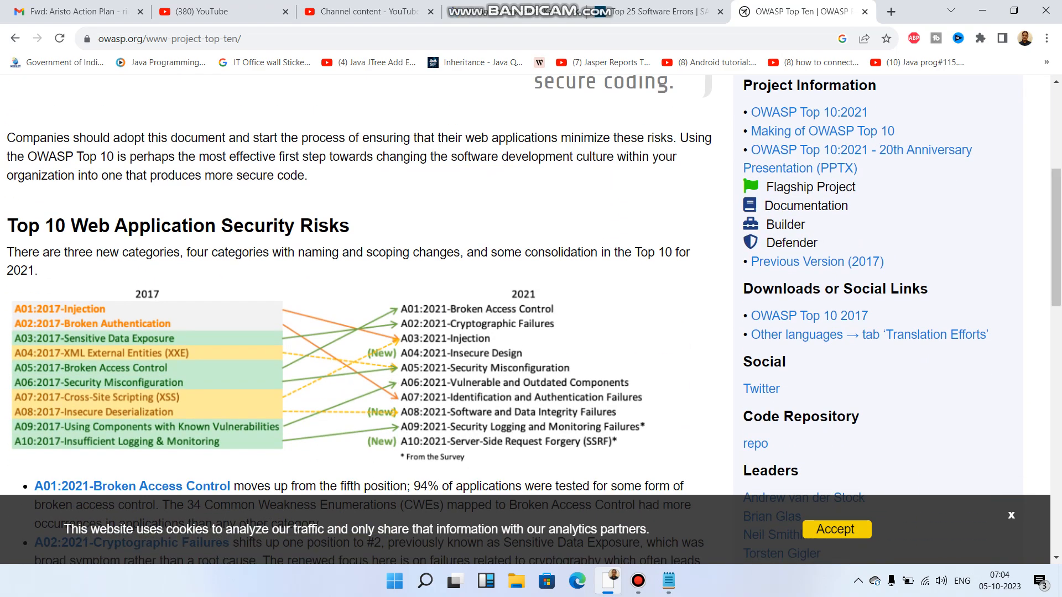